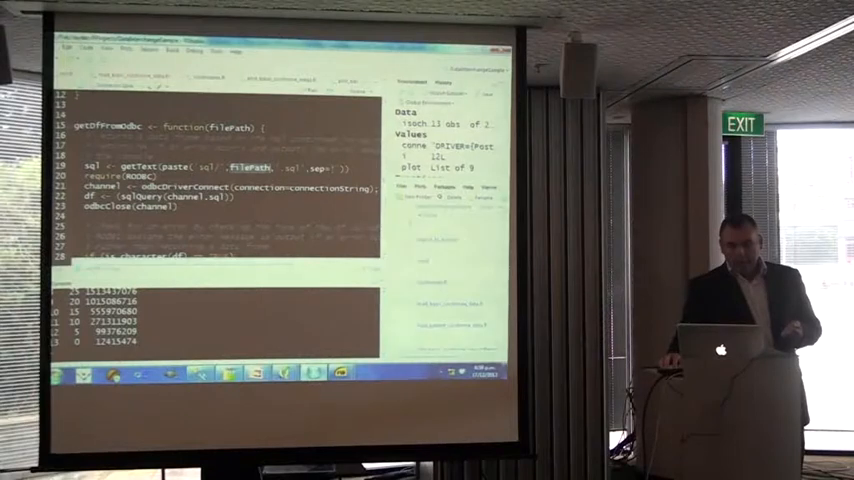
pyautogui.scroll(-3)
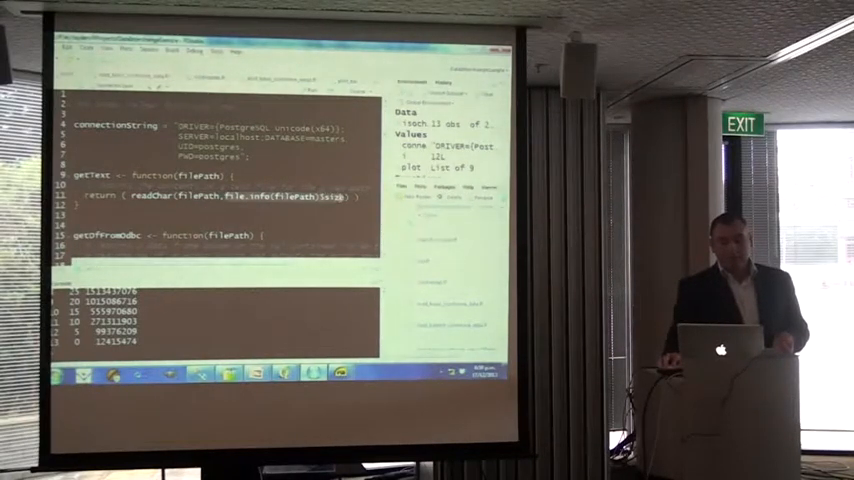
pyautogui.scroll(-3)
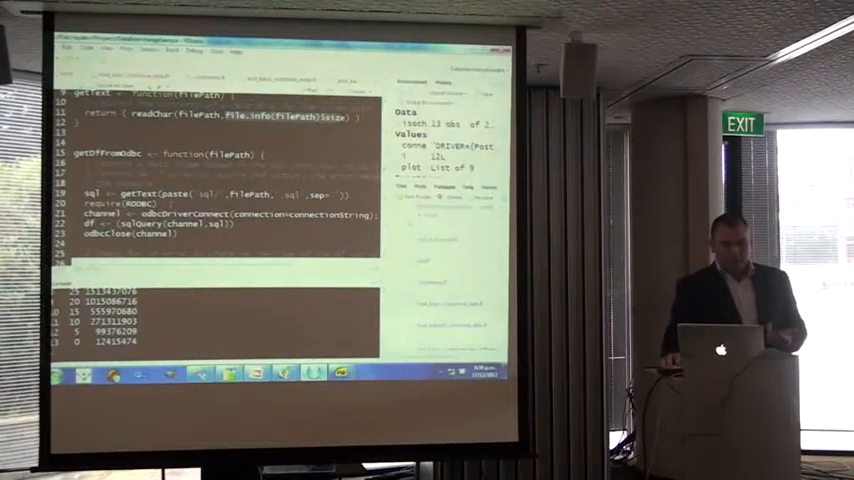